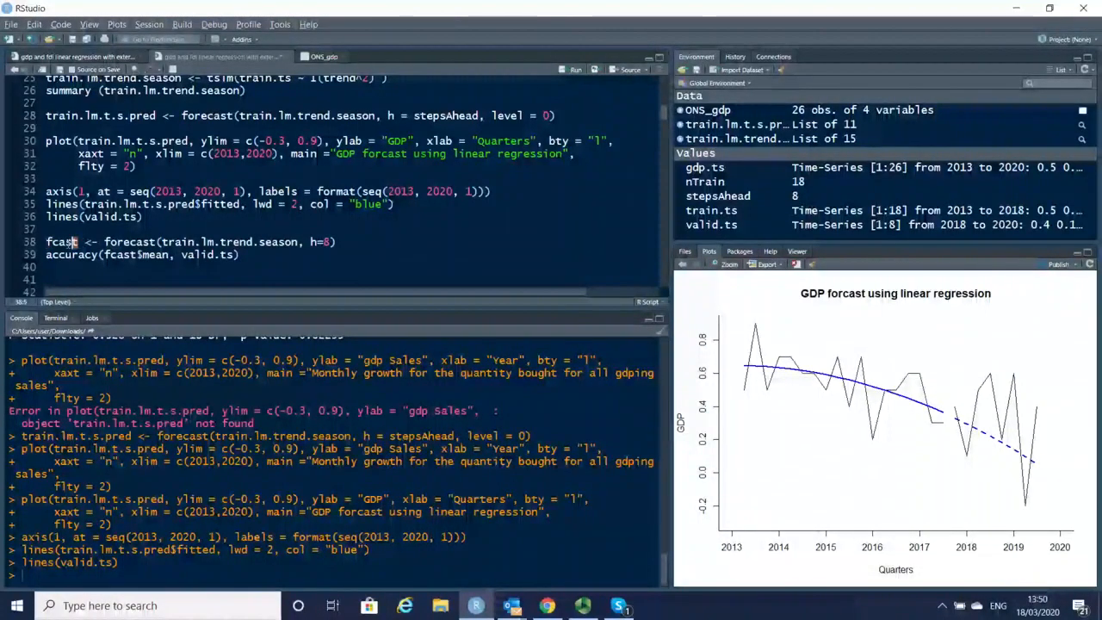
Step: Drop the fcast line so accuracy() uses train.lm.t.s.pred$mean against valid.ts
double_click(62, 241)
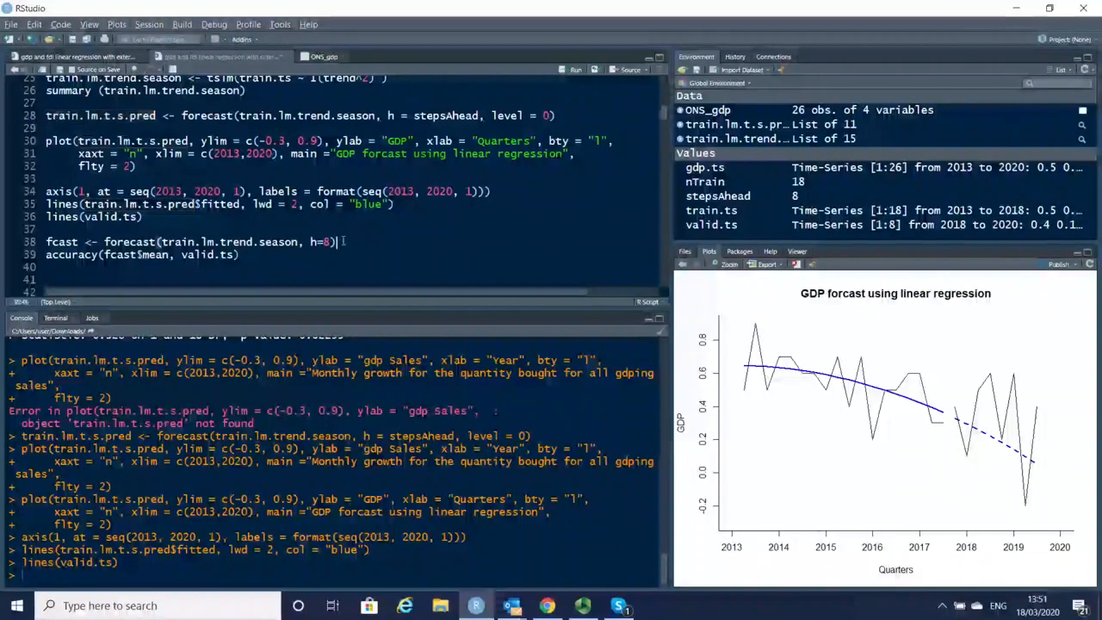
triple_click(189, 241)
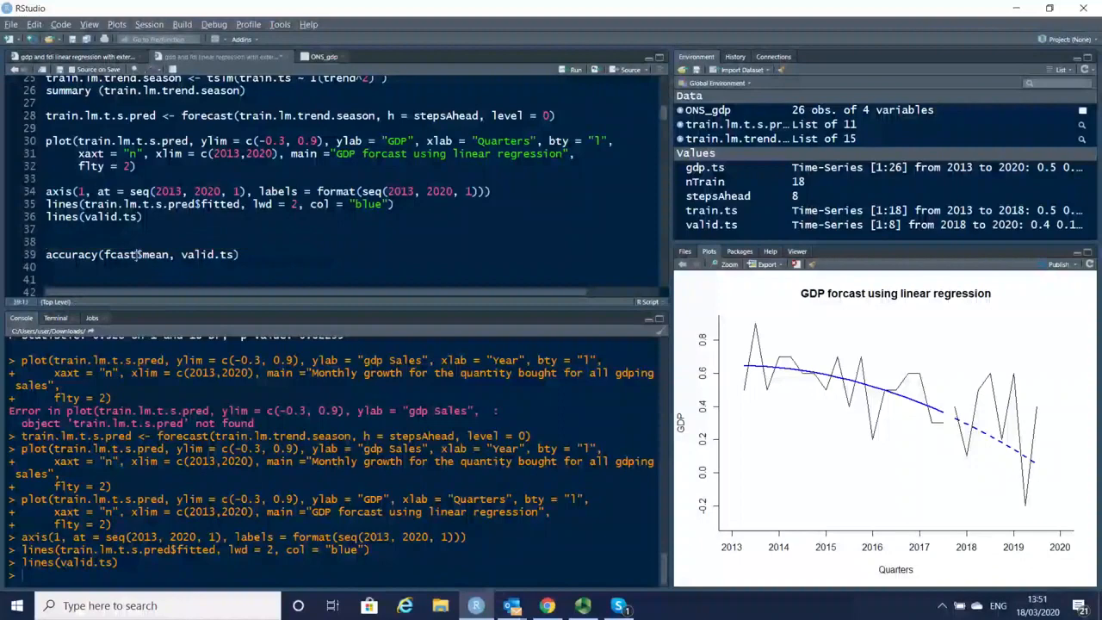
double_click(119, 254)
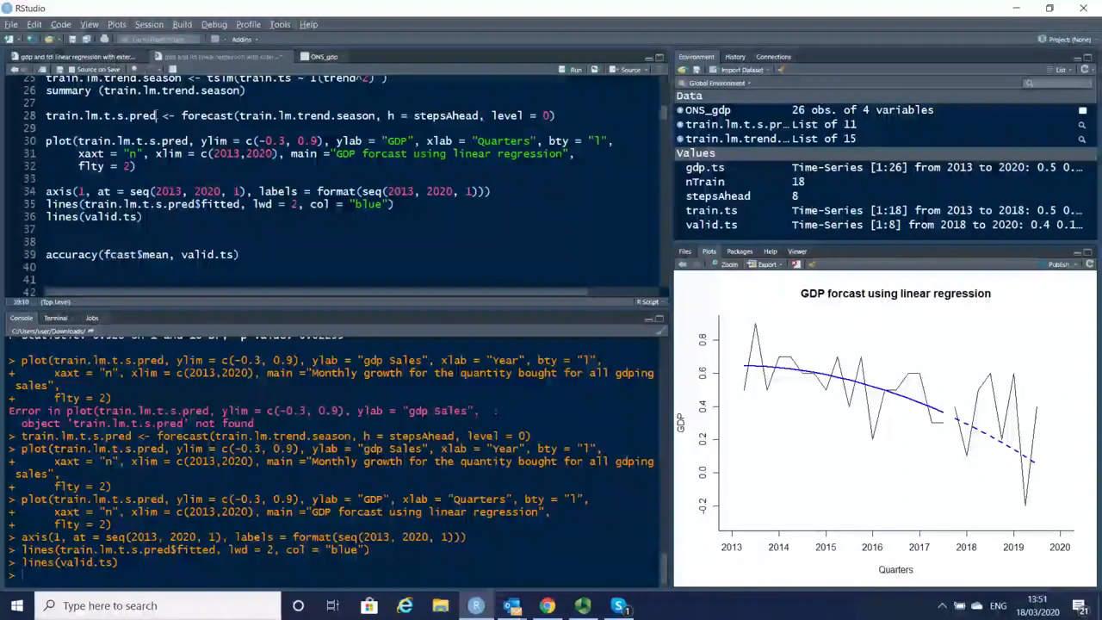
double_click(100, 115)
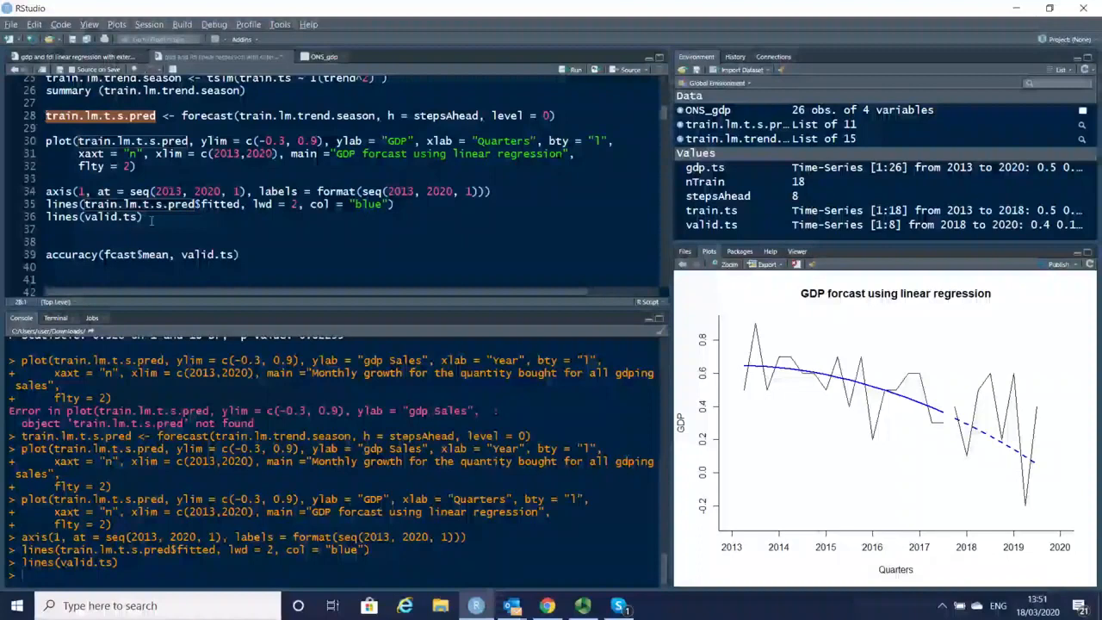
double_click(120, 253)
type("train.lm.t.s.pred")
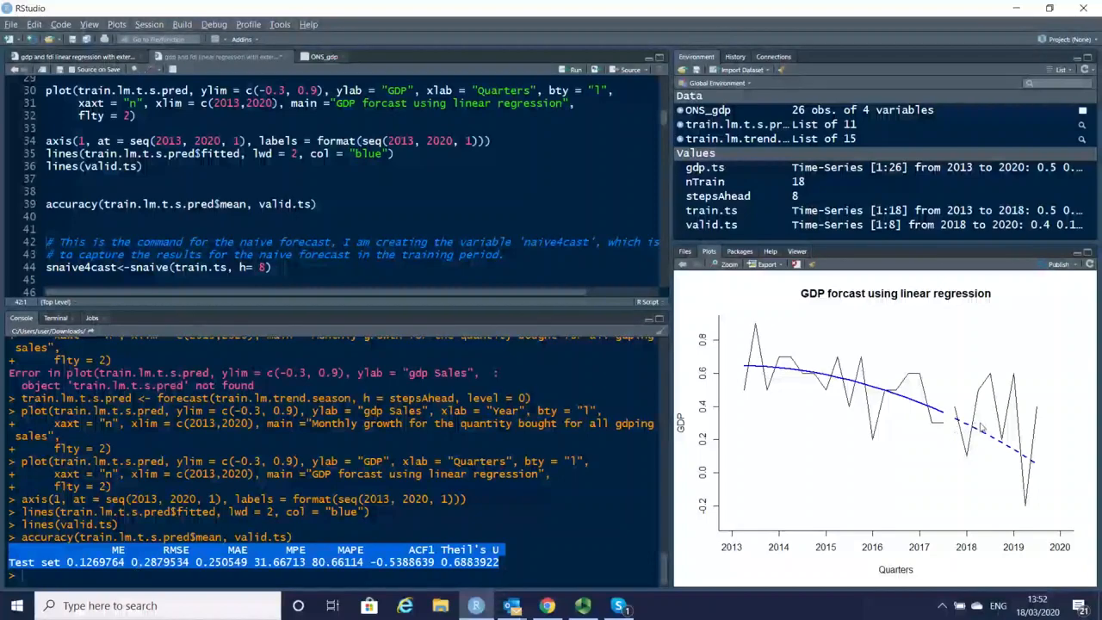
mouse_move(969, 427)
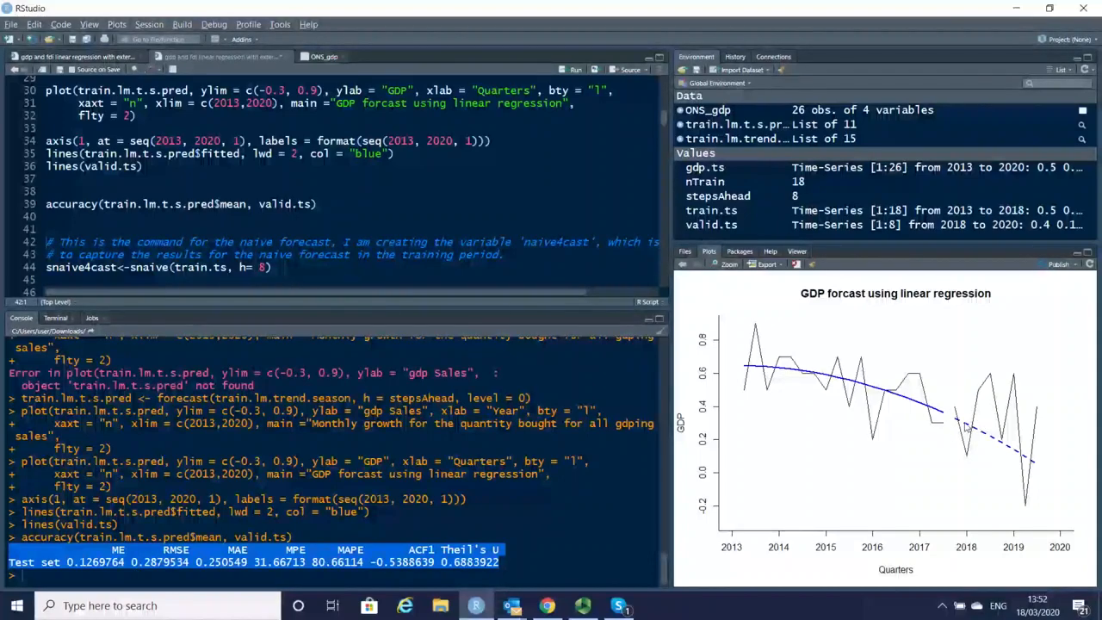
mouse_move(985, 409)
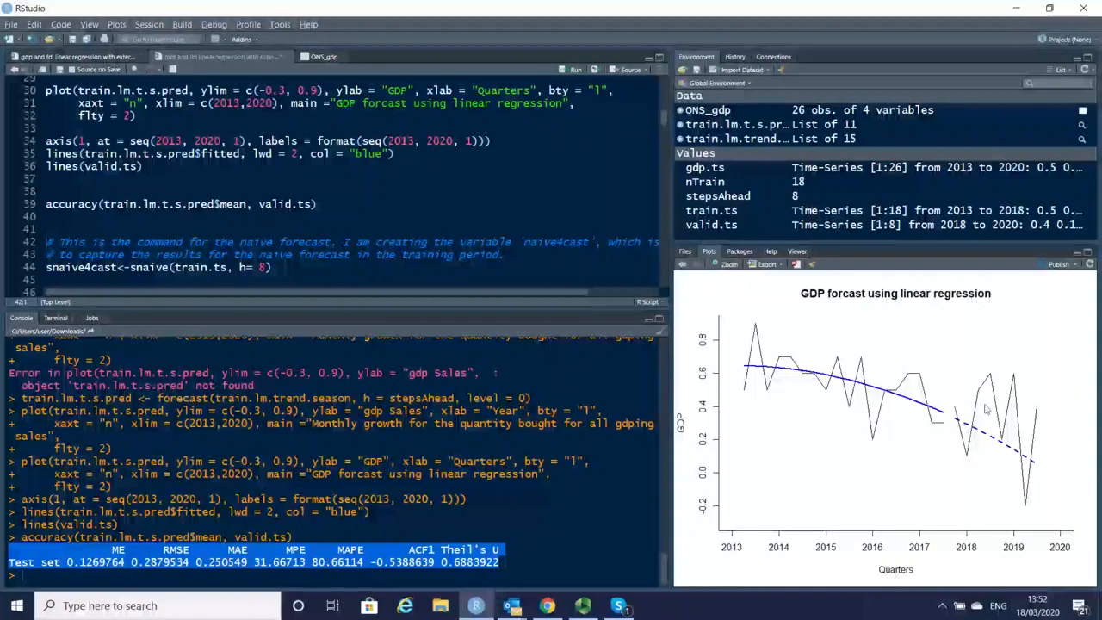
mouse_move(1024, 506)
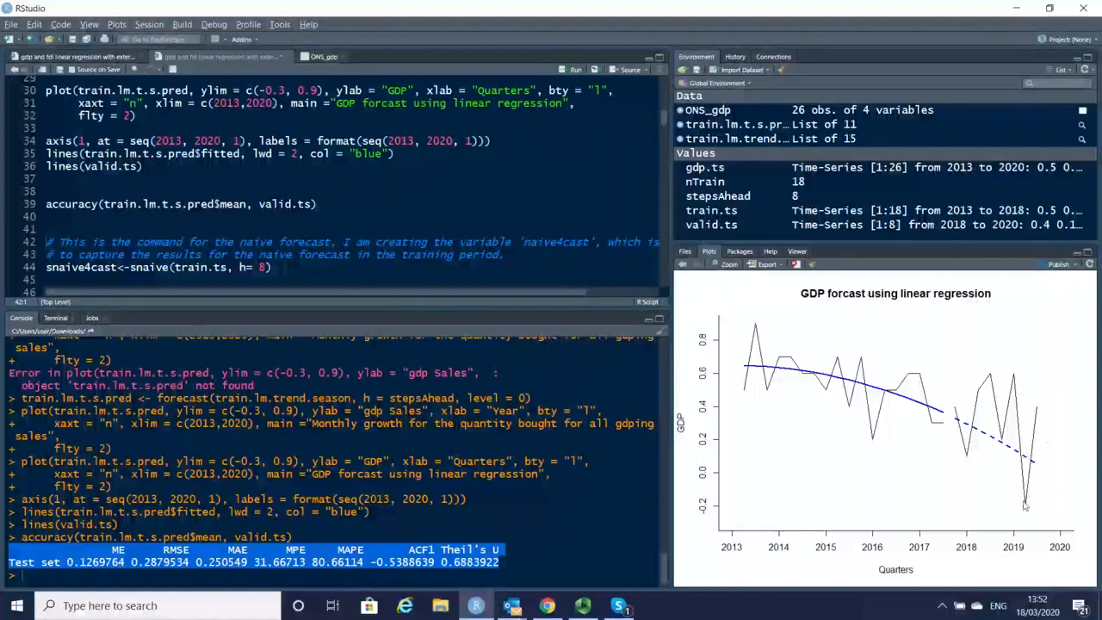
mouse_move(1033, 430)
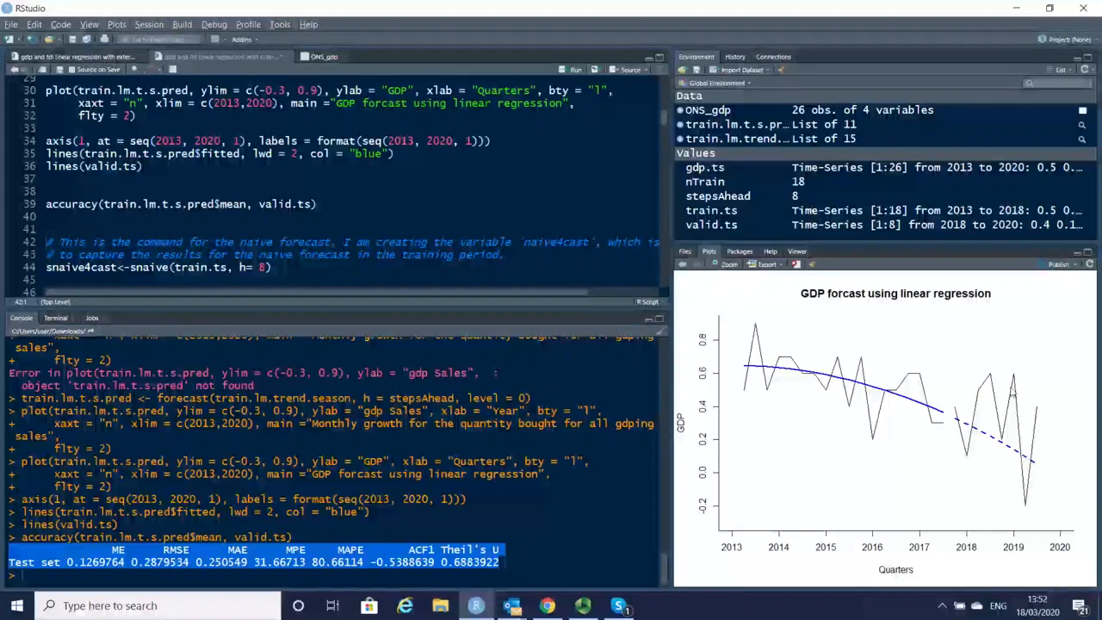
mouse_move(512, 605)
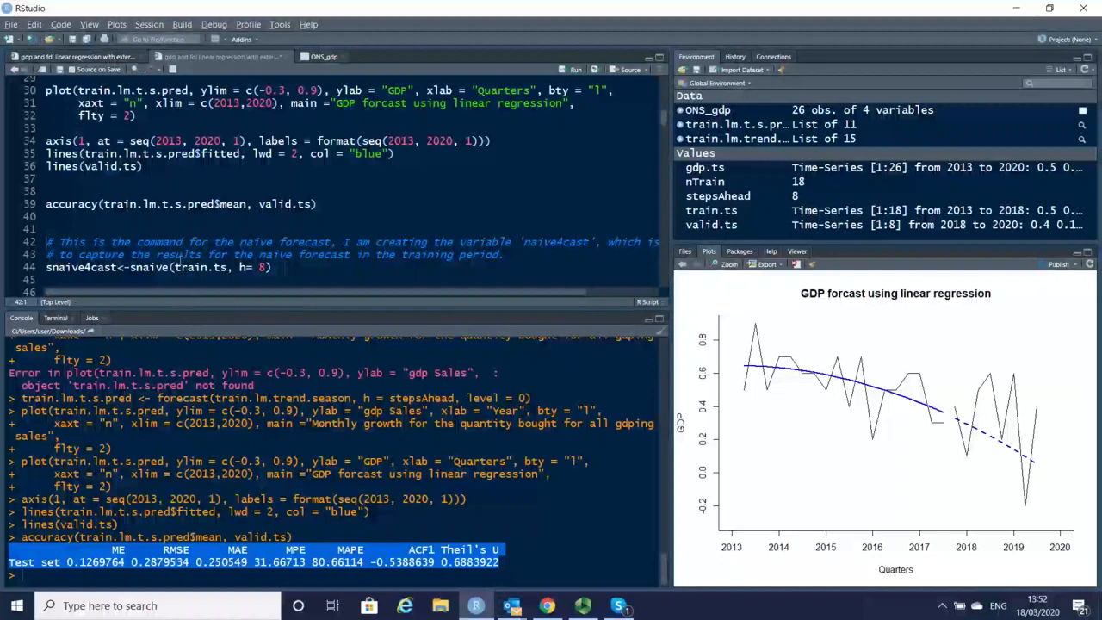
mouse_move(183, 309)
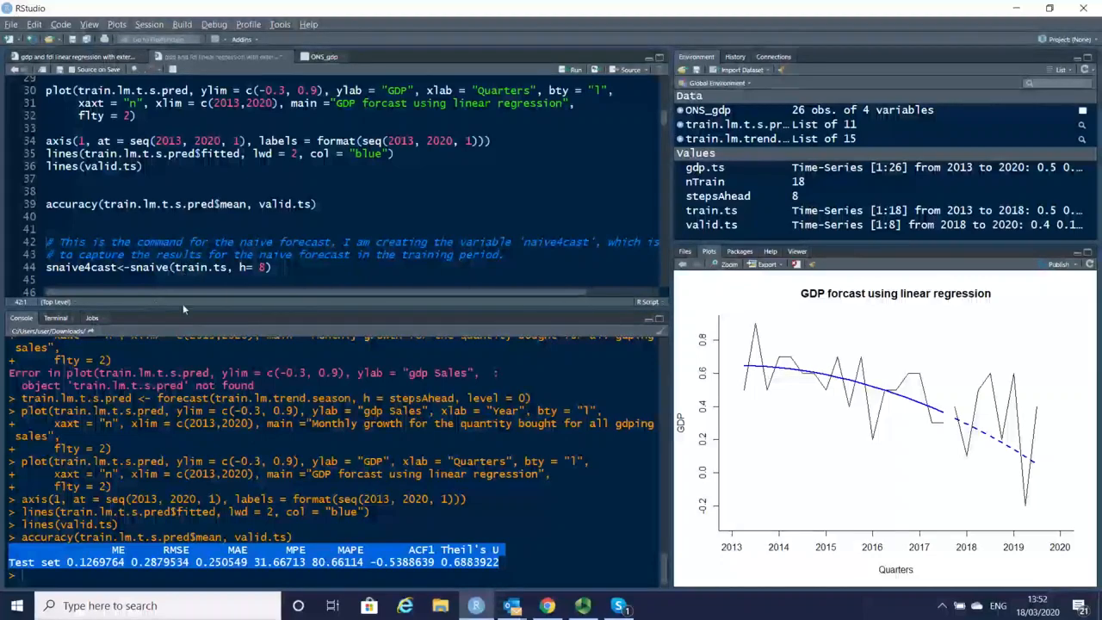